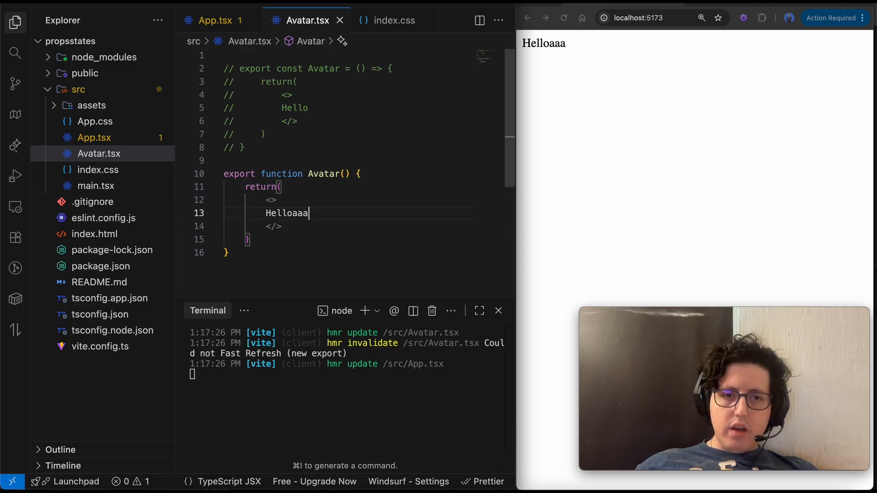
Step: Append 'aaaa' to the Hello greeting so the preview hot-reloads to Helloaaaaaaa
text(aaaa)
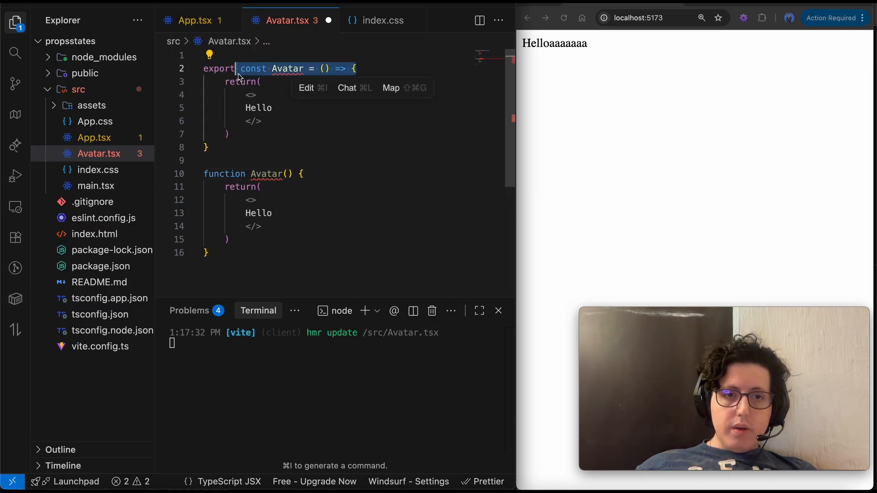
mouse_move(320, 163)
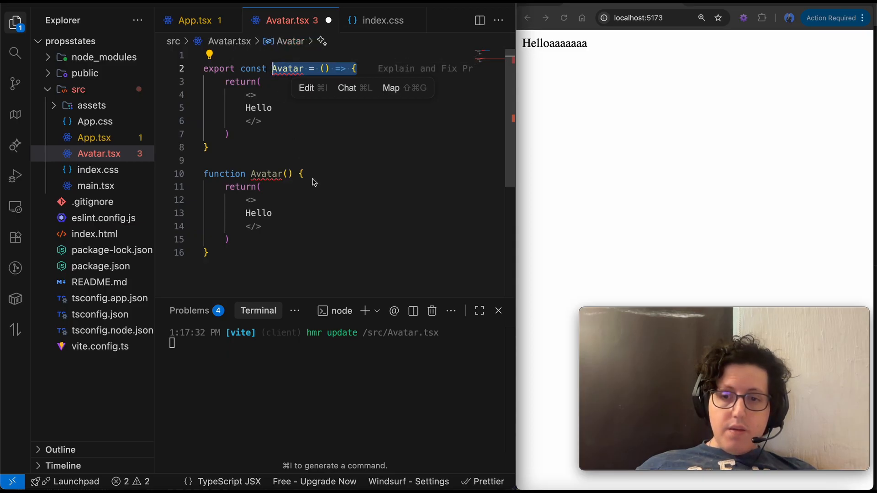
mouse_move(277, 218)
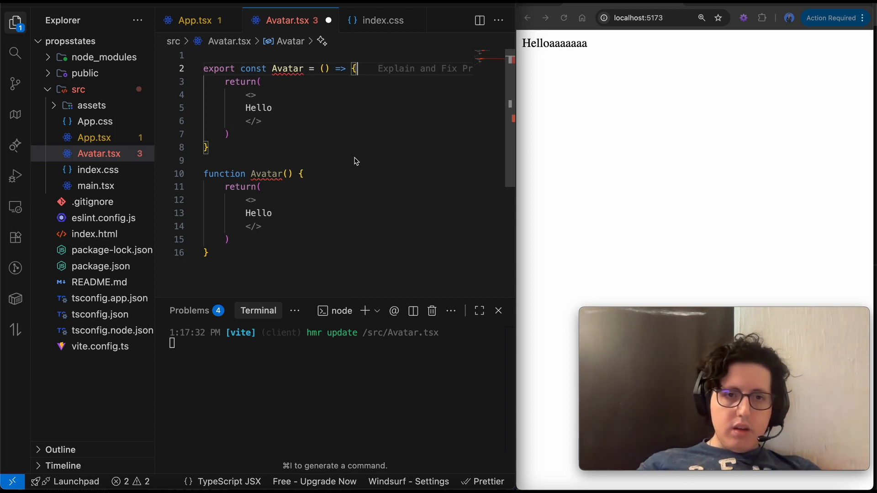
mouse_move(251, 165)
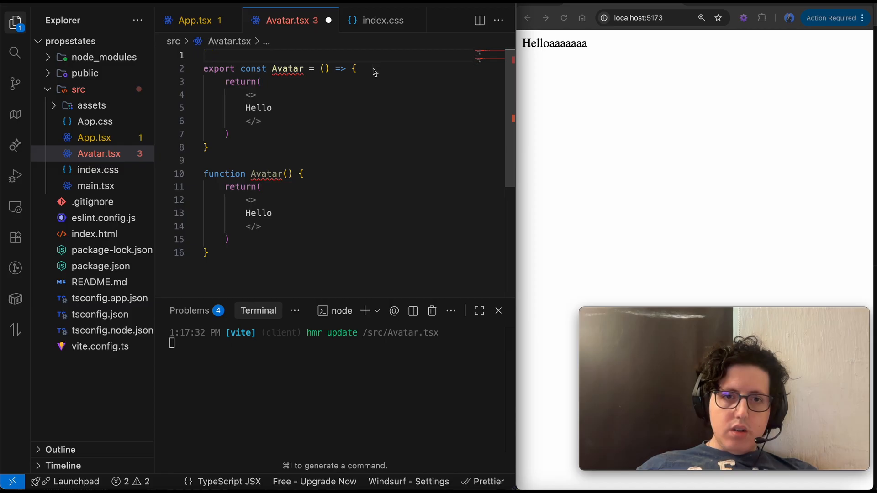
Step: Write an unfinished 'this.' line at the top of the arrow-function Avatar's body
text(this)
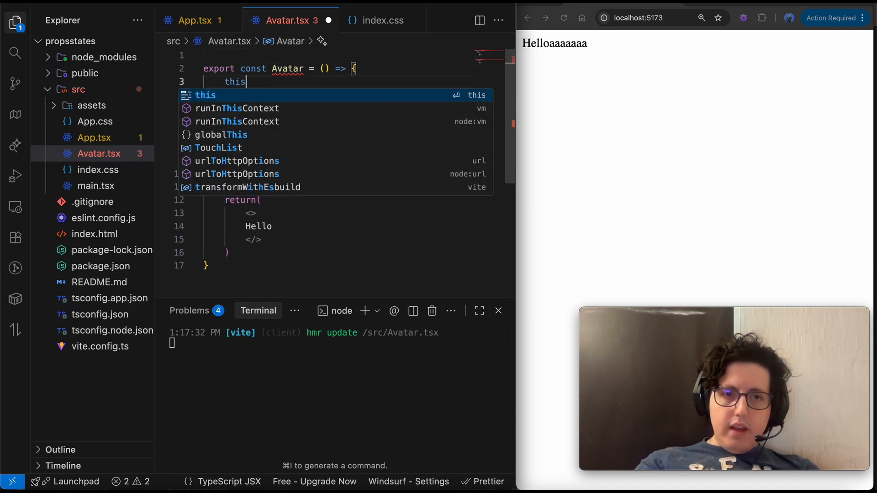
text(.)
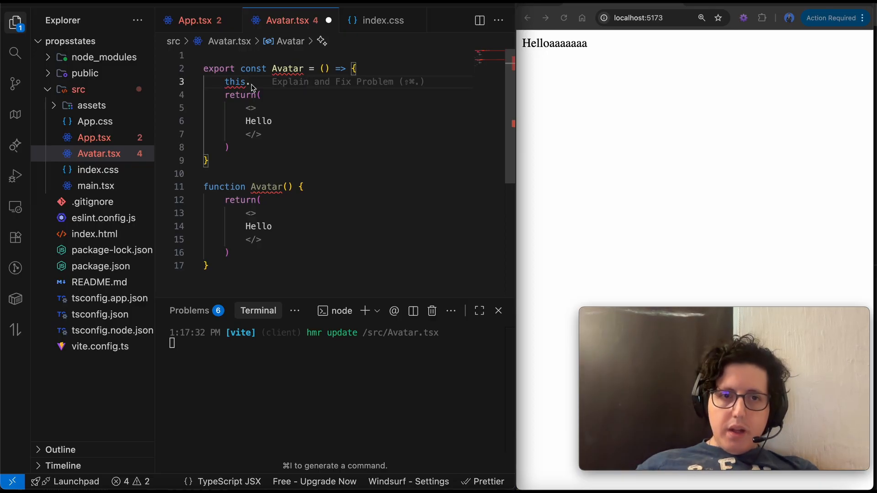
mouse_move(264, 89)
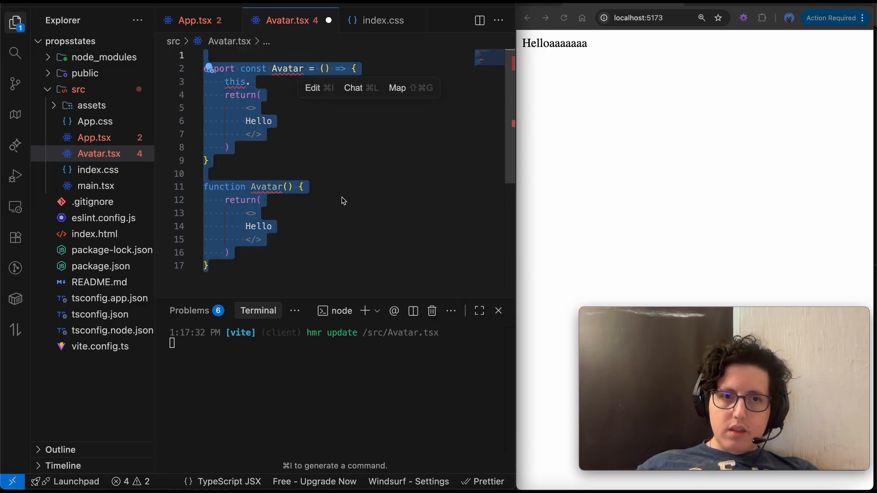
mouse_move(352, 233)
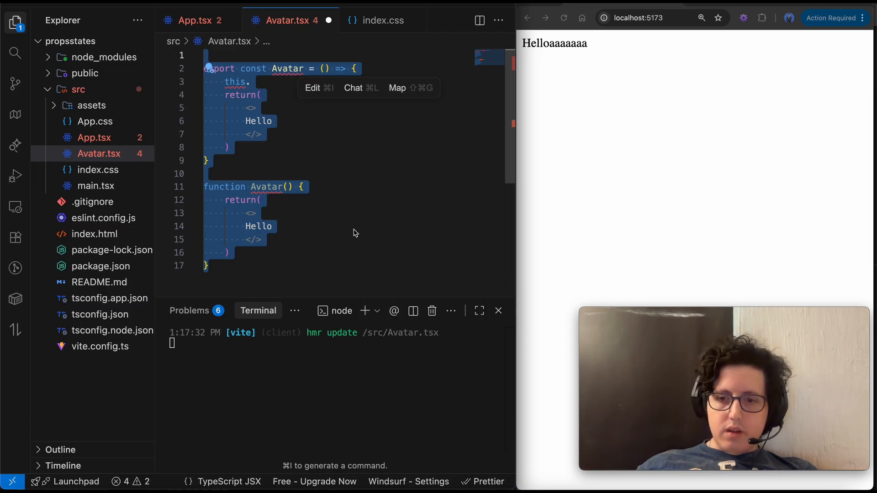
Step: Start the regular function Avatar's body with a 'this' line, leaving autocomplete open
click(273, 225)
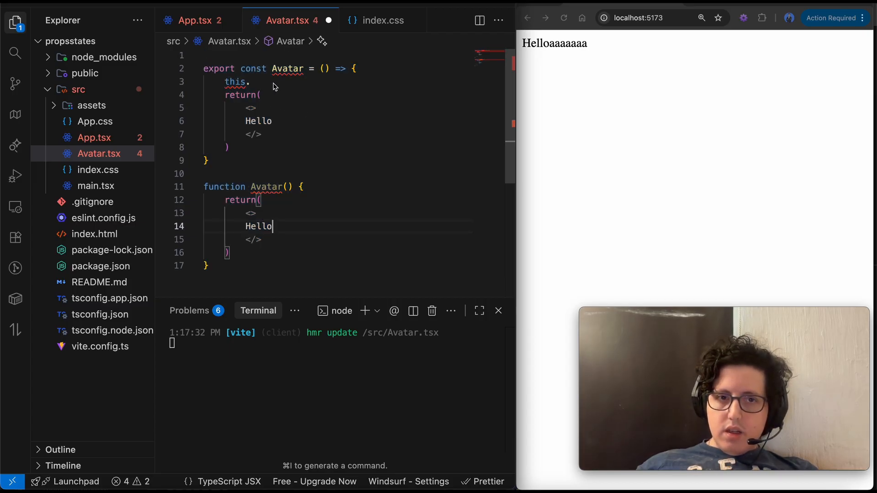
double_click(235, 81)
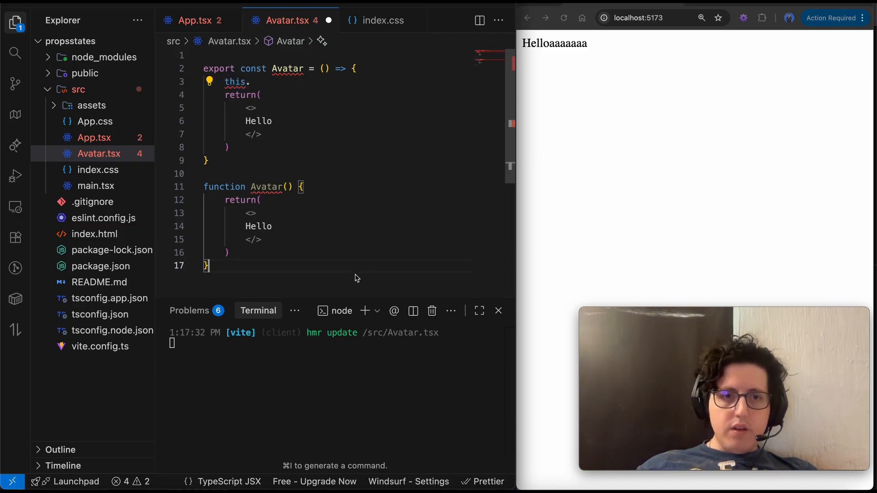
key(cmd+a)
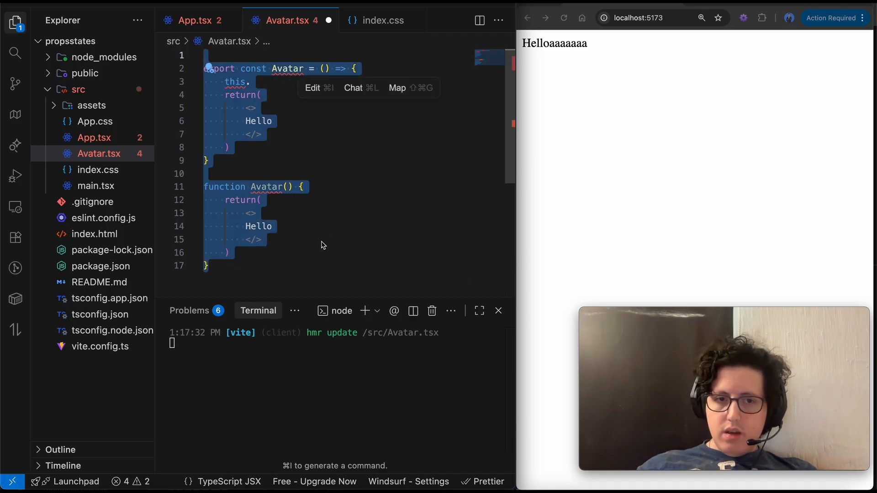
click(303, 187)
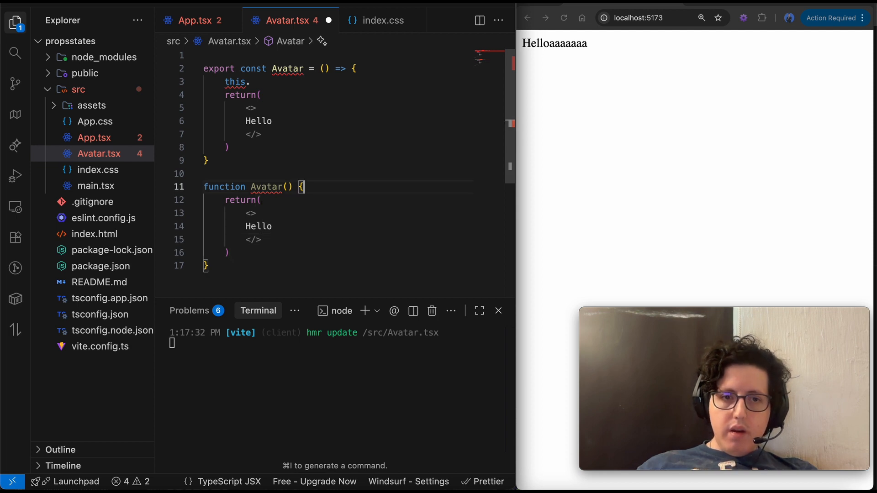
text(this)
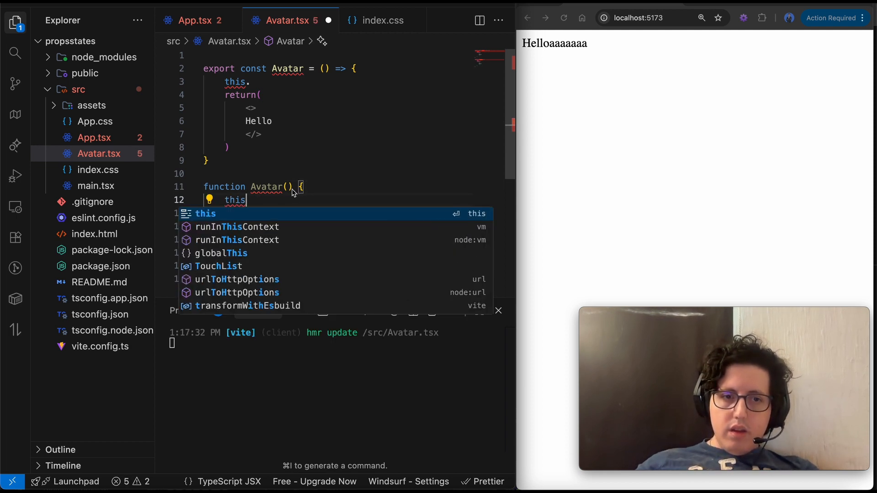